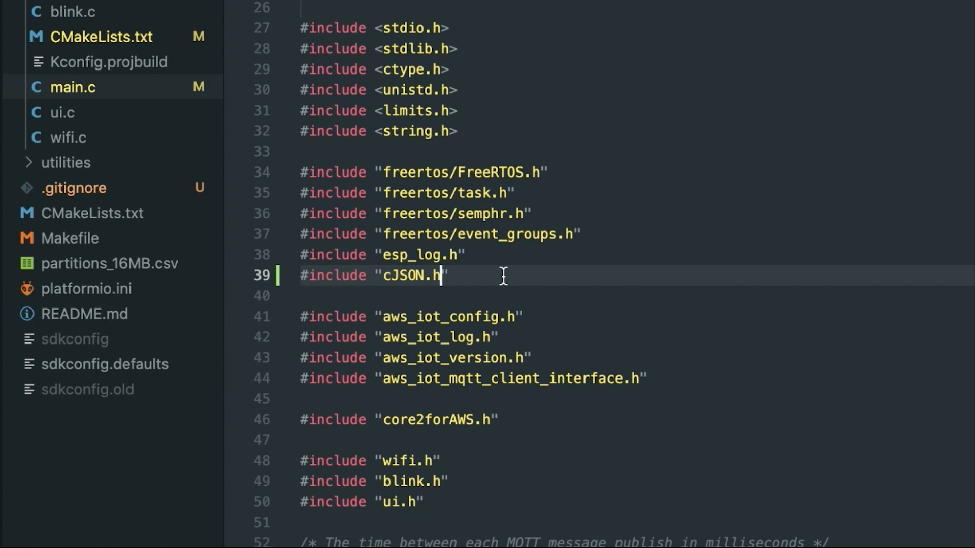
scroll("down", 3)
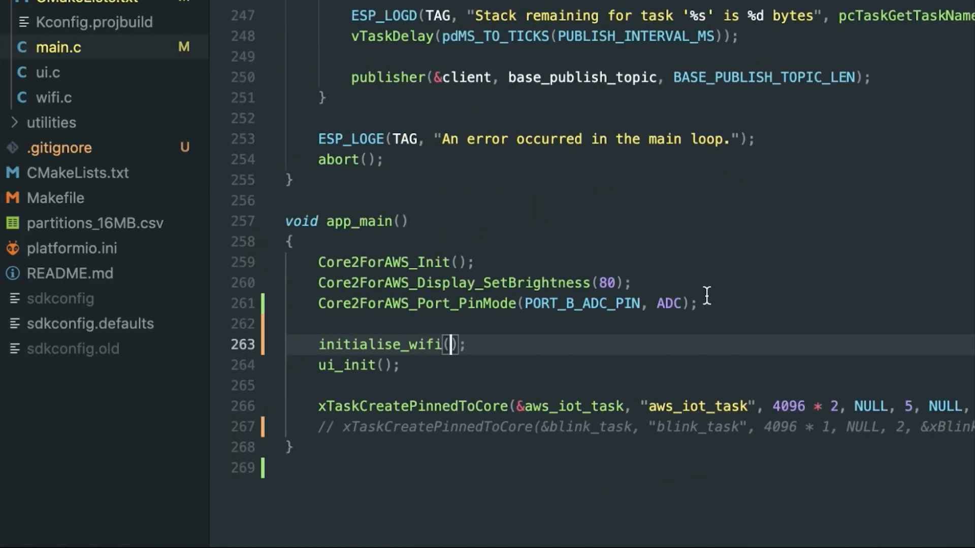